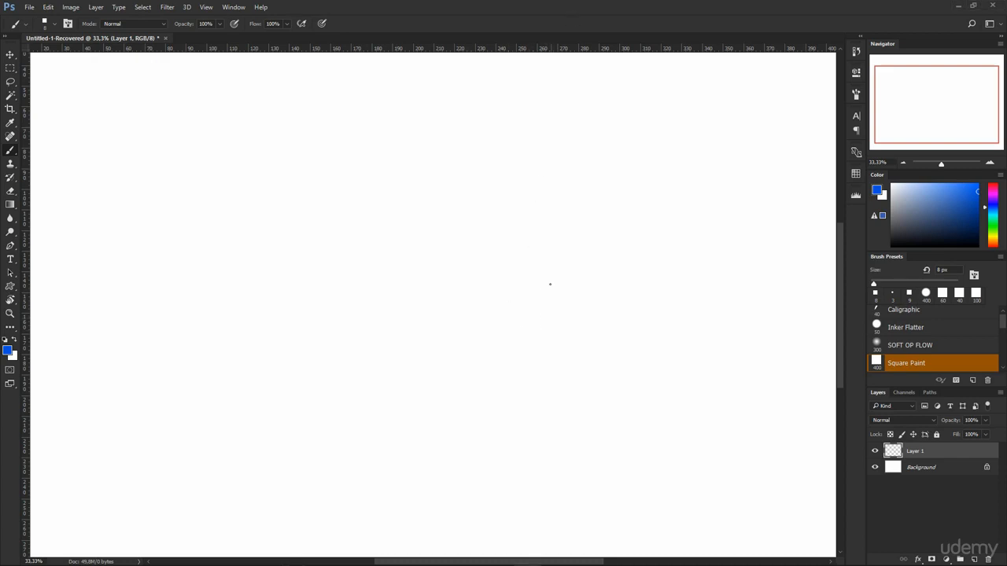
pyautogui.moveTo(393, 353)
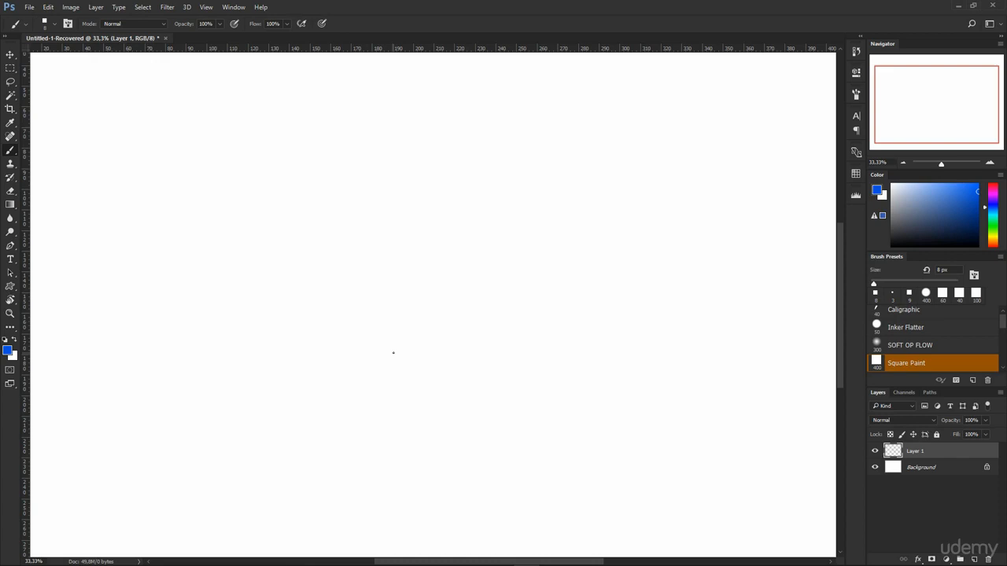
pyautogui.moveTo(522, 203)
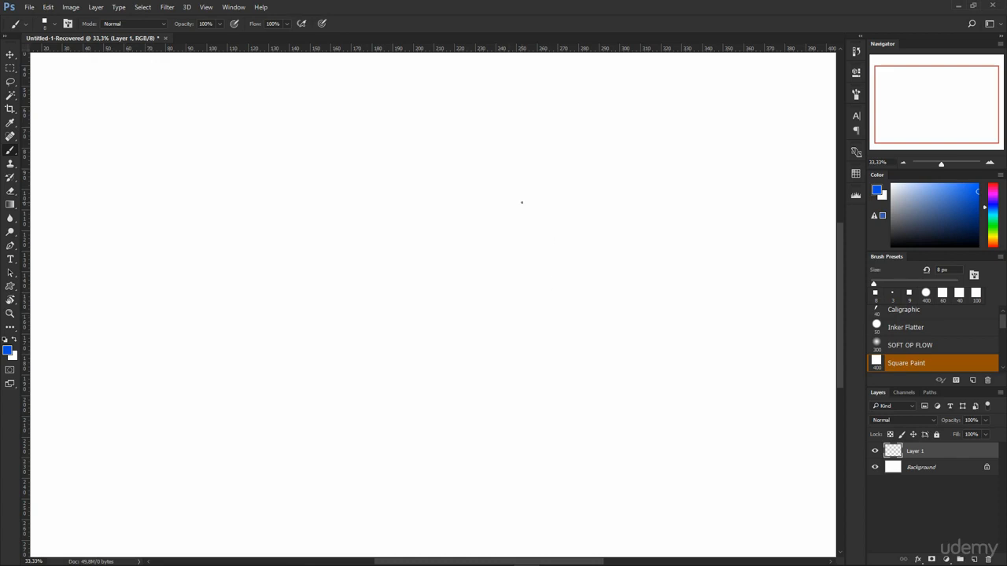
pyautogui.moveTo(485, 439)
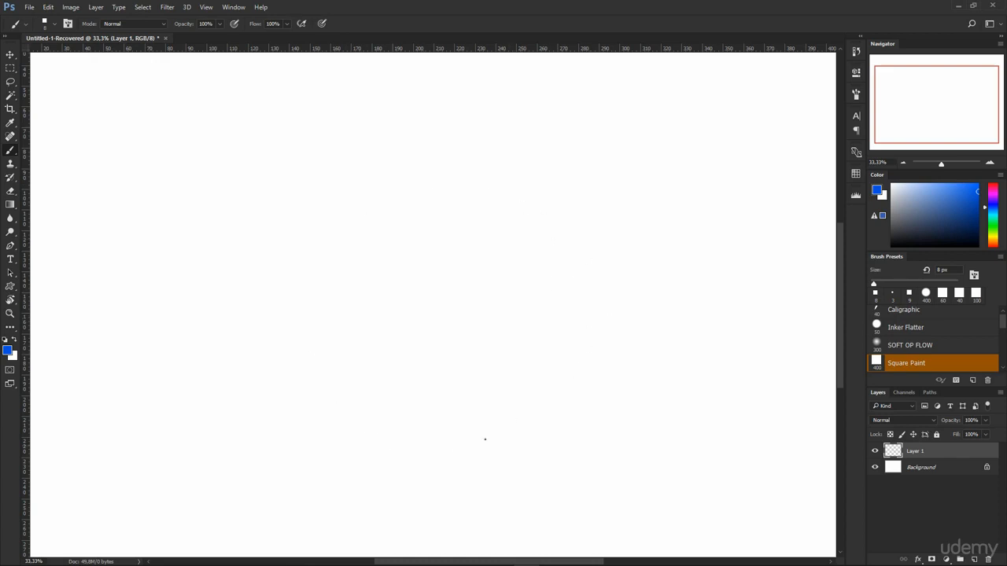
pyautogui.moveTo(515, 361)
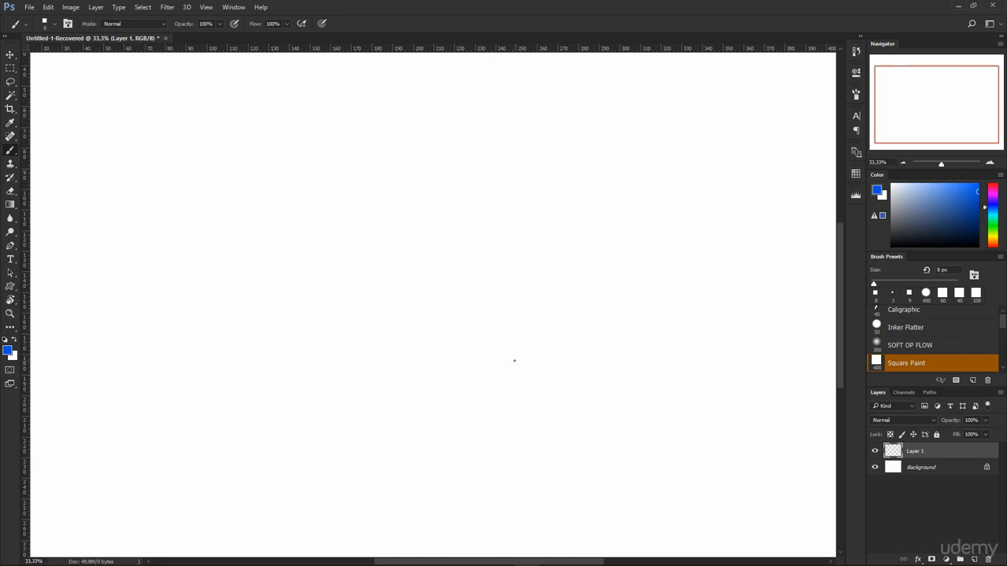
pyautogui.moveTo(446, 361)
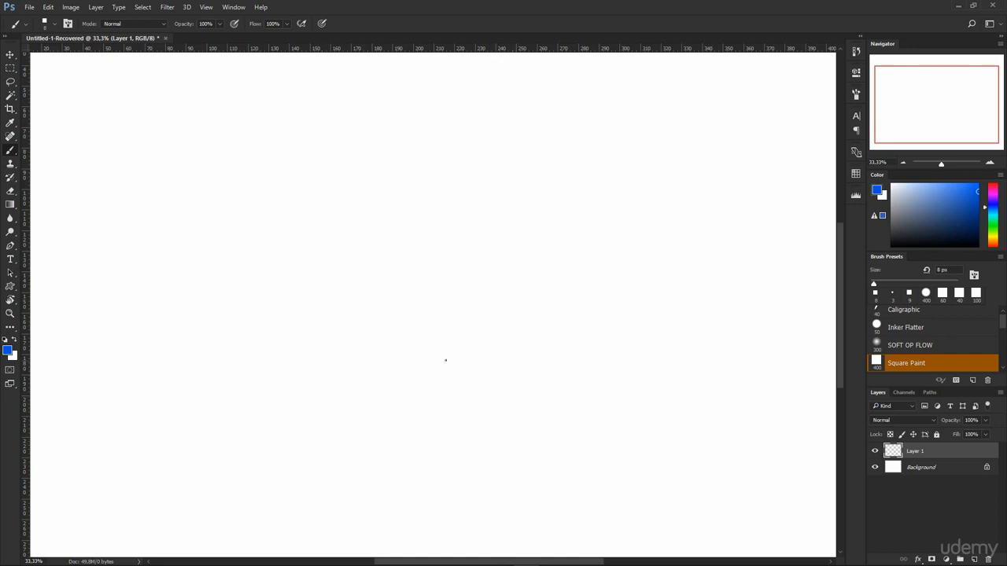
pyautogui.moveTo(794, 190)
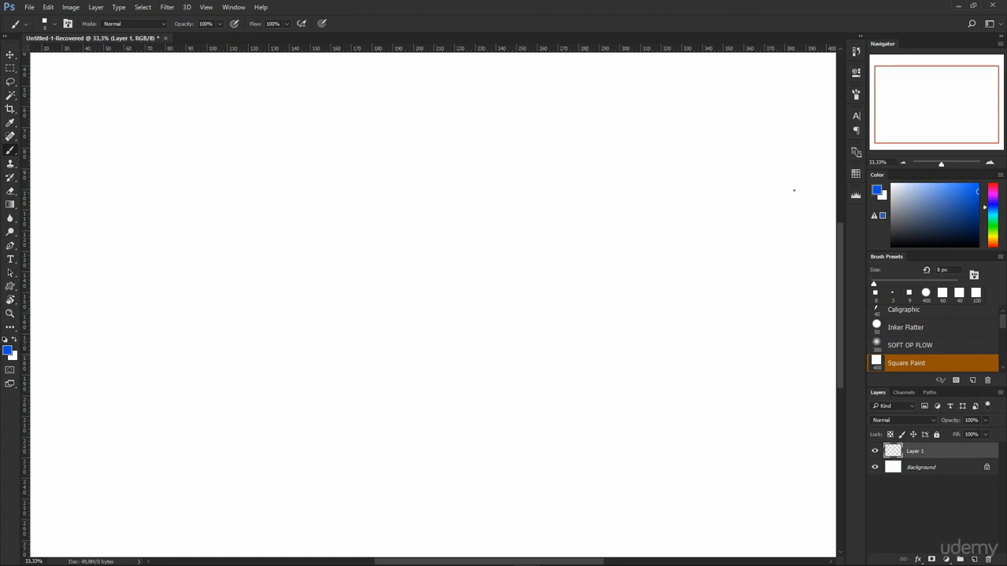
pyautogui.moveTo(172, 128)
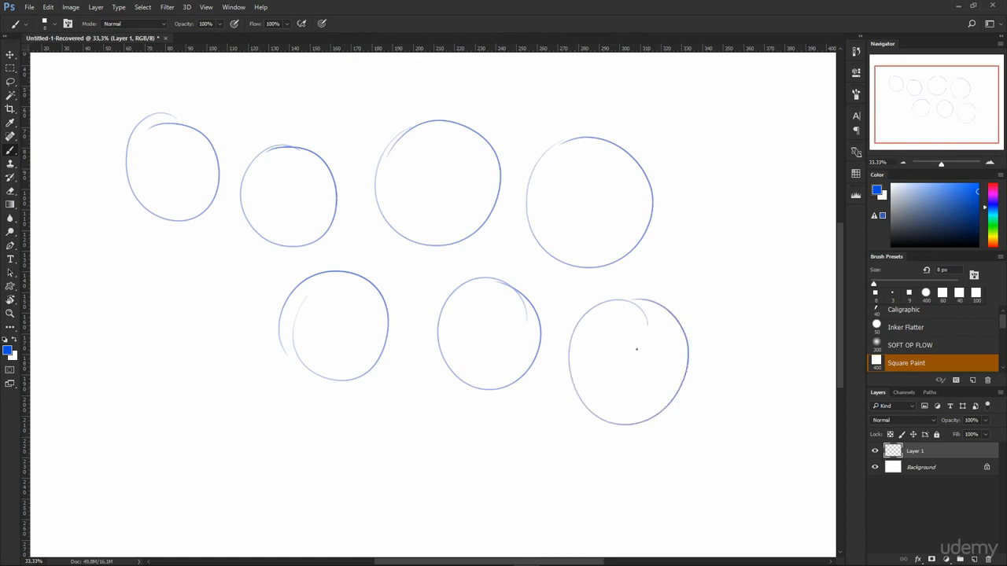
# Step: Brush more freehand circles in the top and lower rows, then small darker ellipses over their edges
pyautogui.moveTo(692, 126); pyautogui.dragTo(771, 236)
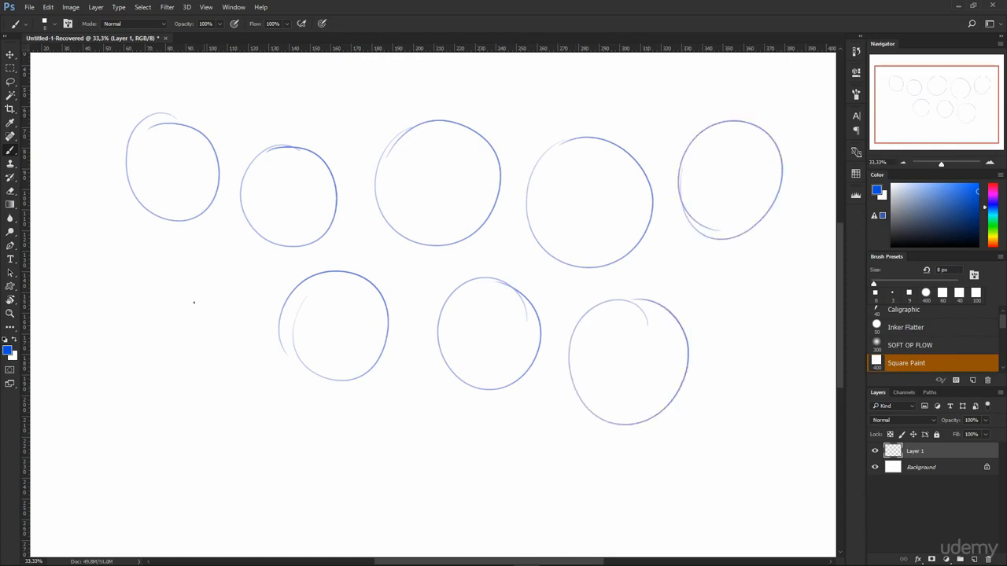
pyautogui.moveTo(118, 283); pyautogui.dragTo(193, 386)
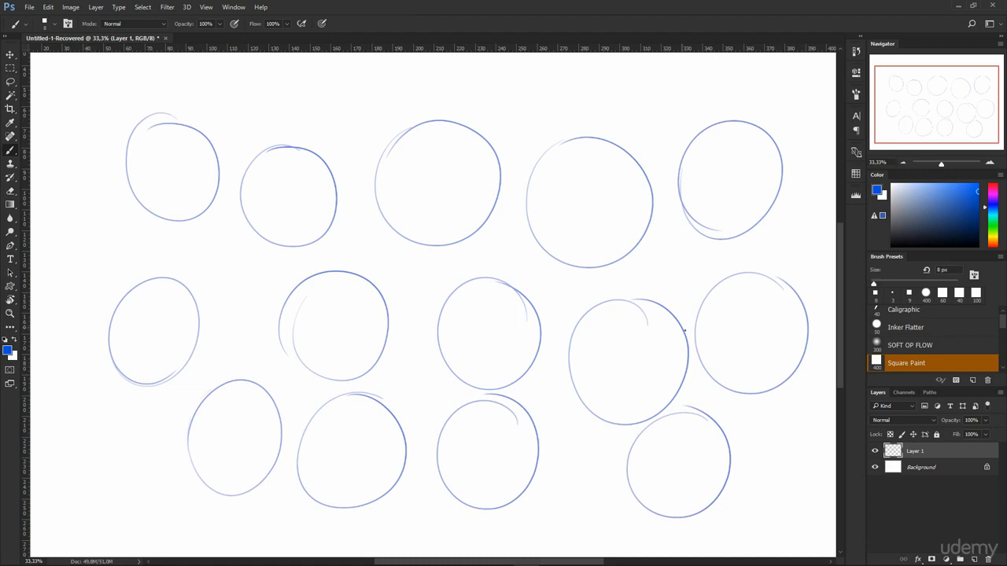
pyautogui.moveTo(331, 162); pyautogui.dragTo(355, 90)
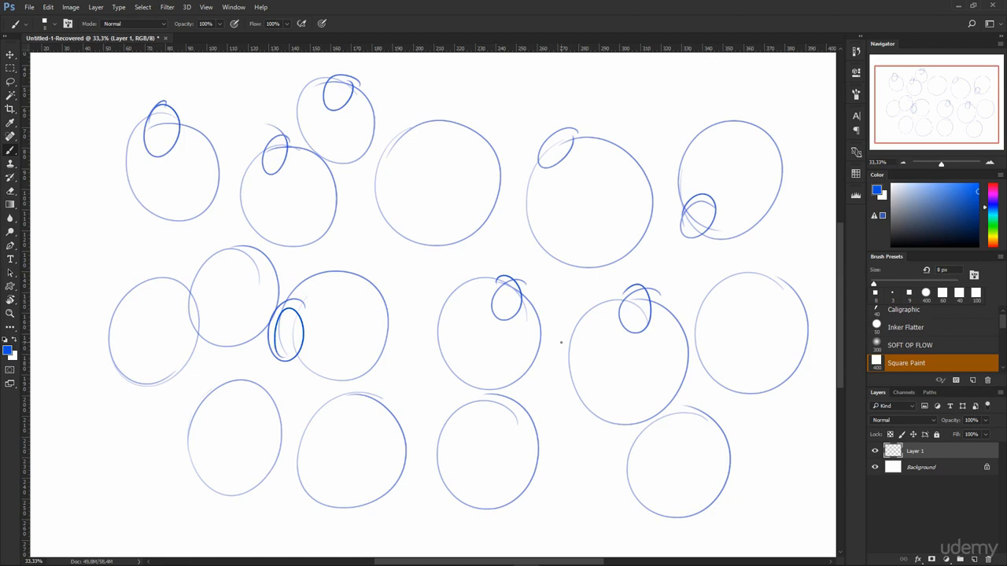
pyautogui.moveTo(441, 266)
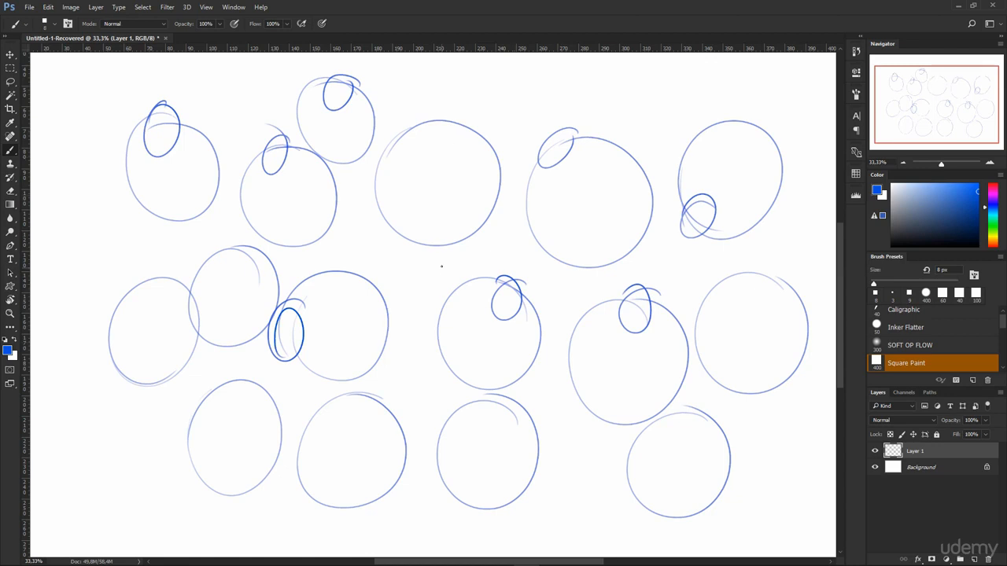
# Step: Brush a smaller dark blue circle inside the top middle circle
pyautogui.moveTo(425, 158); pyautogui.dragTo(461, 209)
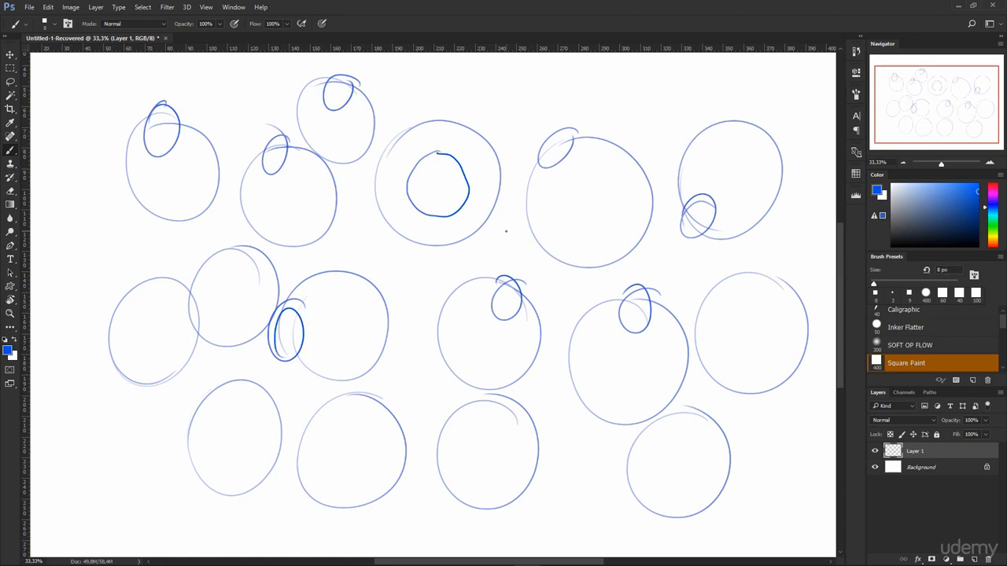
pyautogui.moveTo(507, 236)
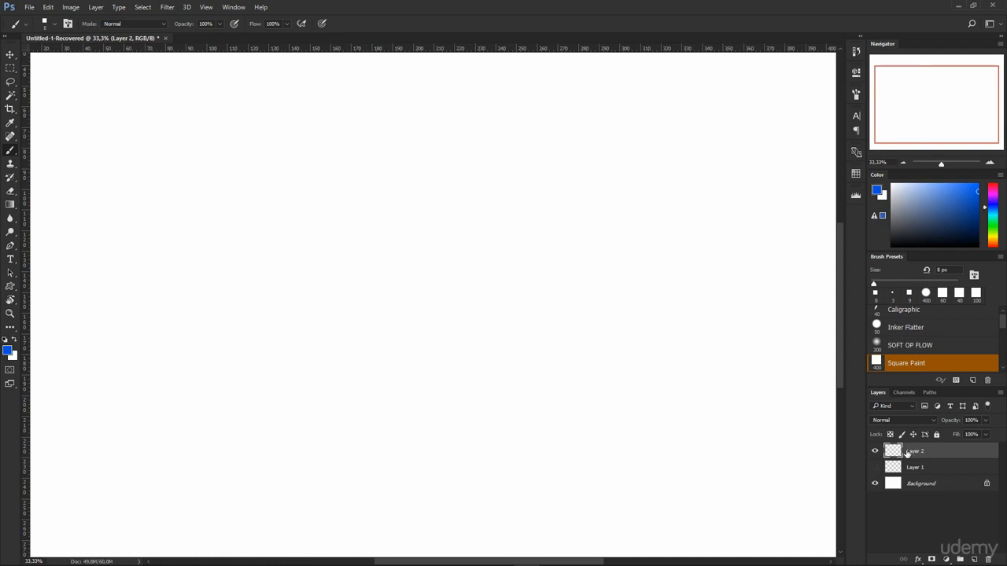
pyautogui.click(306, 287)
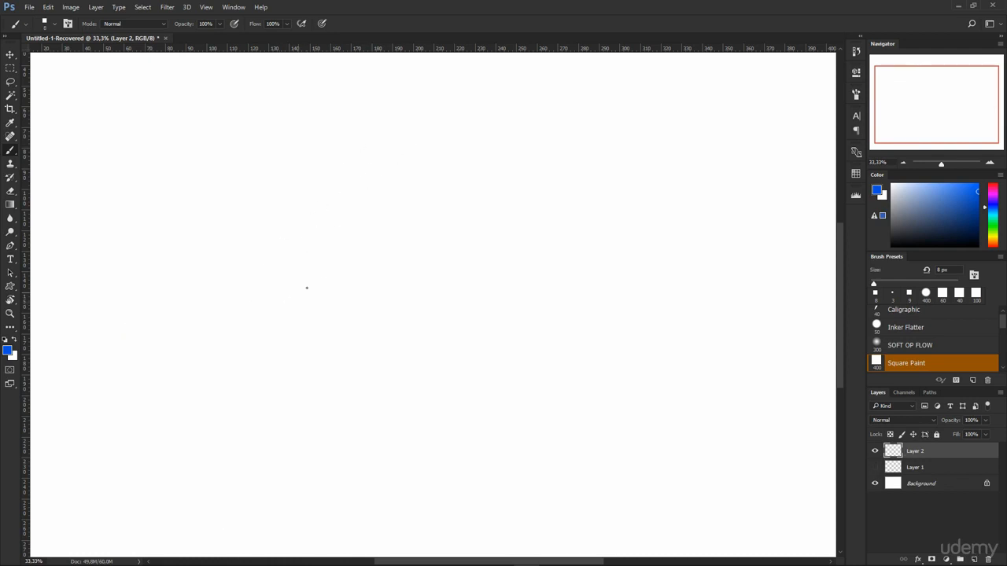
pyautogui.moveTo(138, 158); pyautogui.dragTo(207, 109)
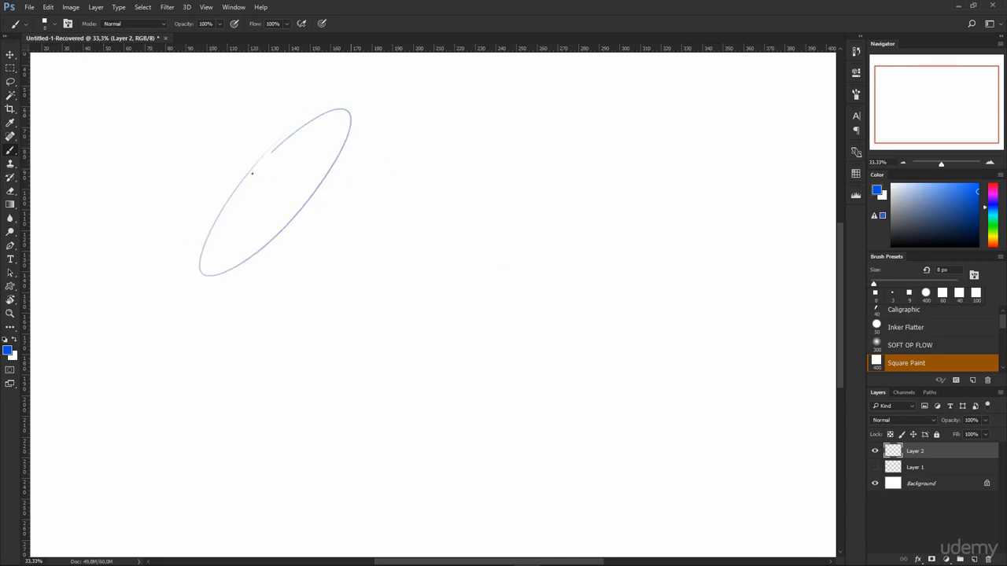
pyautogui.moveTo(252, 165); pyautogui.dragTo(319, 228)
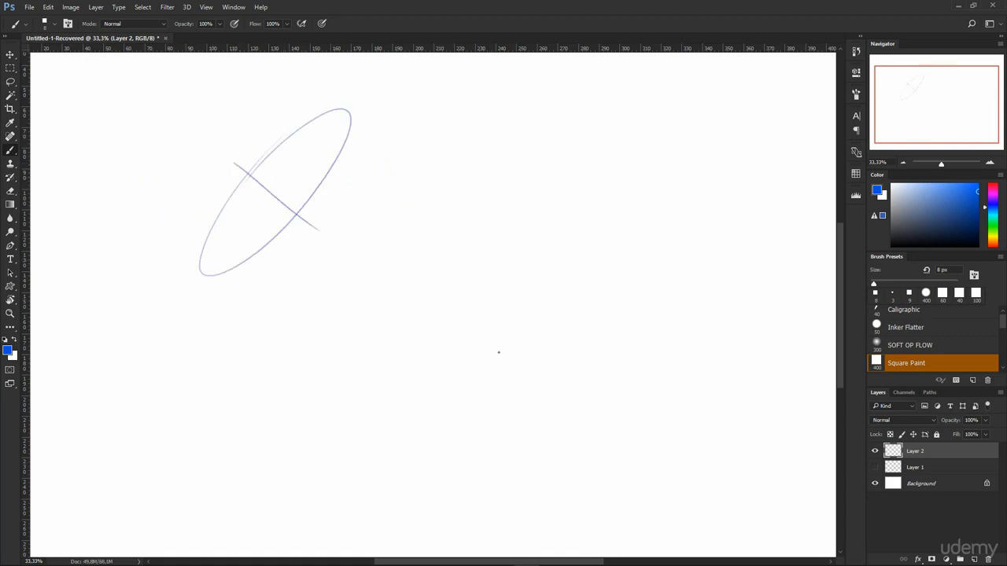
pyautogui.moveTo(322, 220); pyautogui.dragTo(346, 232)
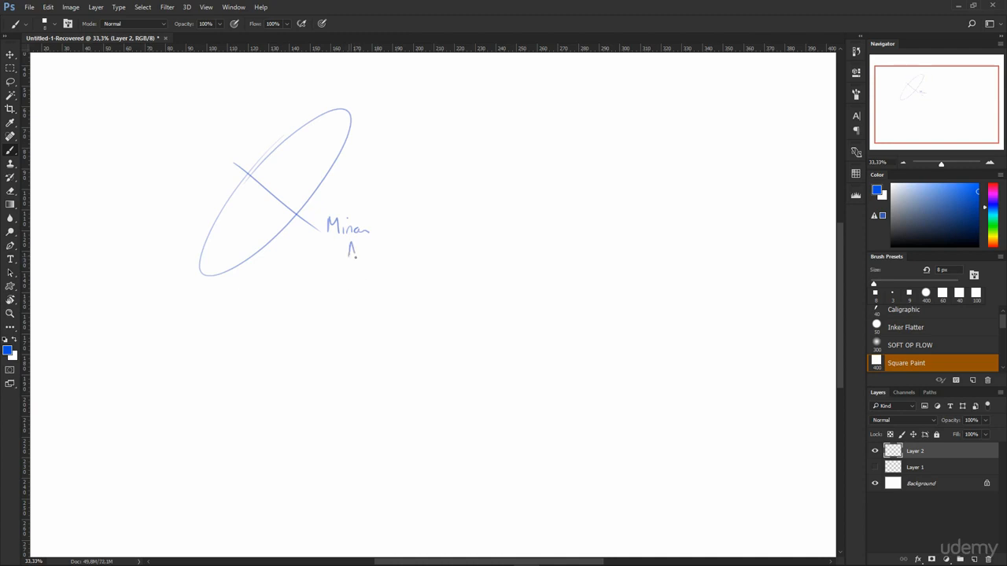
pyautogui.moveTo(354, 252); pyautogui.dragTo(376, 252)
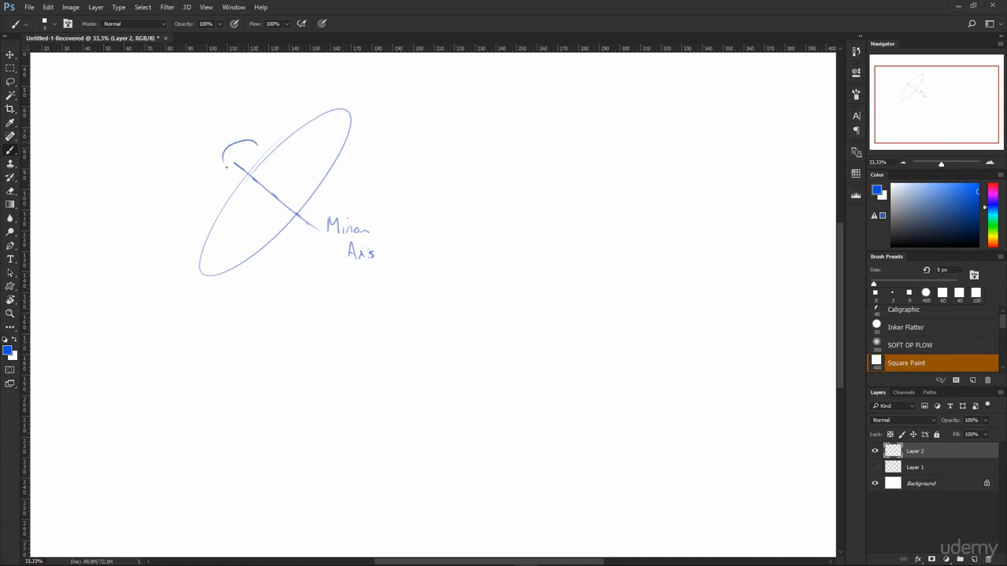
pyautogui.moveTo(236, 154); pyautogui.dragTo(226, 169)
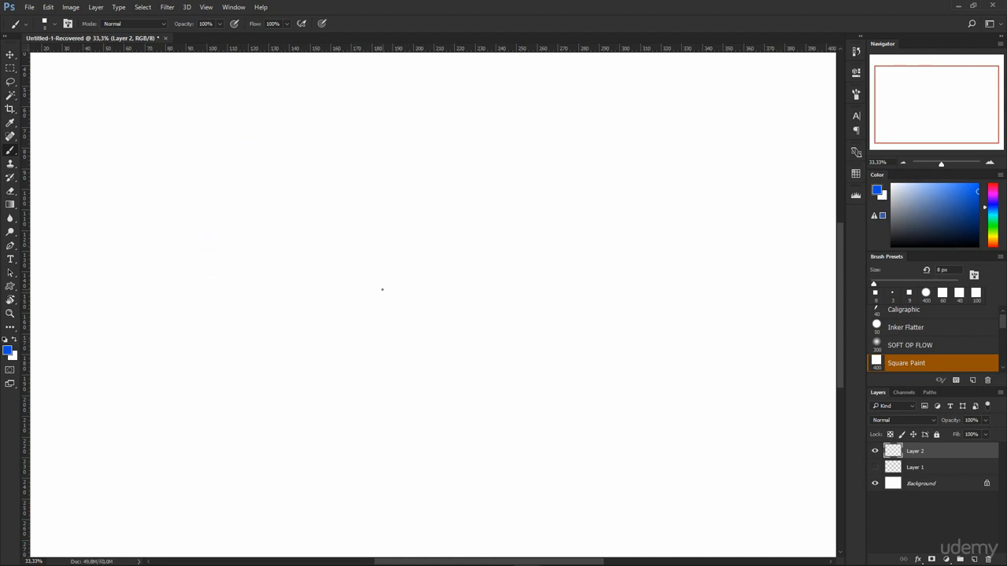
pyautogui.moveTo(183, 167)
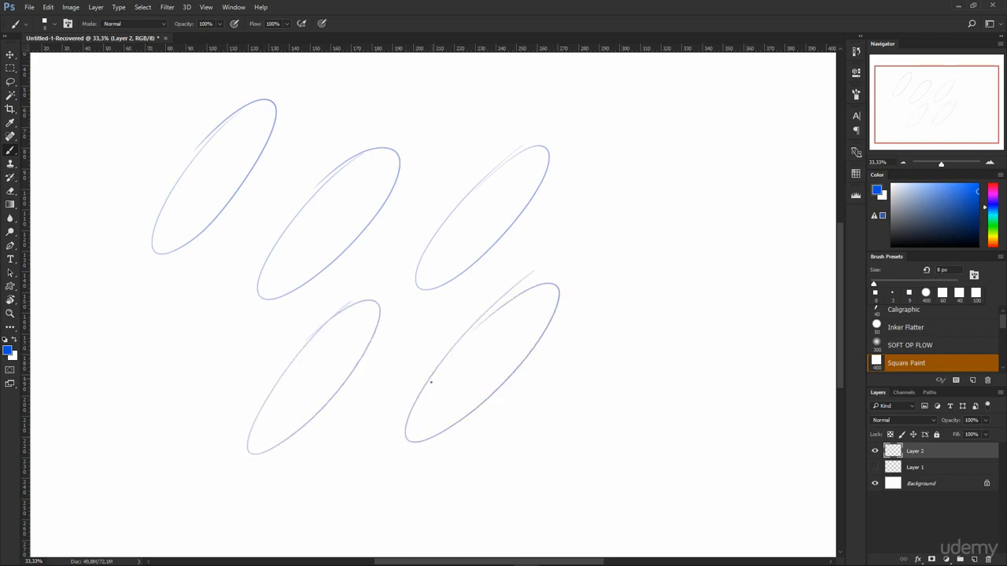
# Step: Brush more tilted freehand ellipses across the Layer 2 page
pyautogui.moveTo(559, 251); pyautogui.dragTo(708, 126)
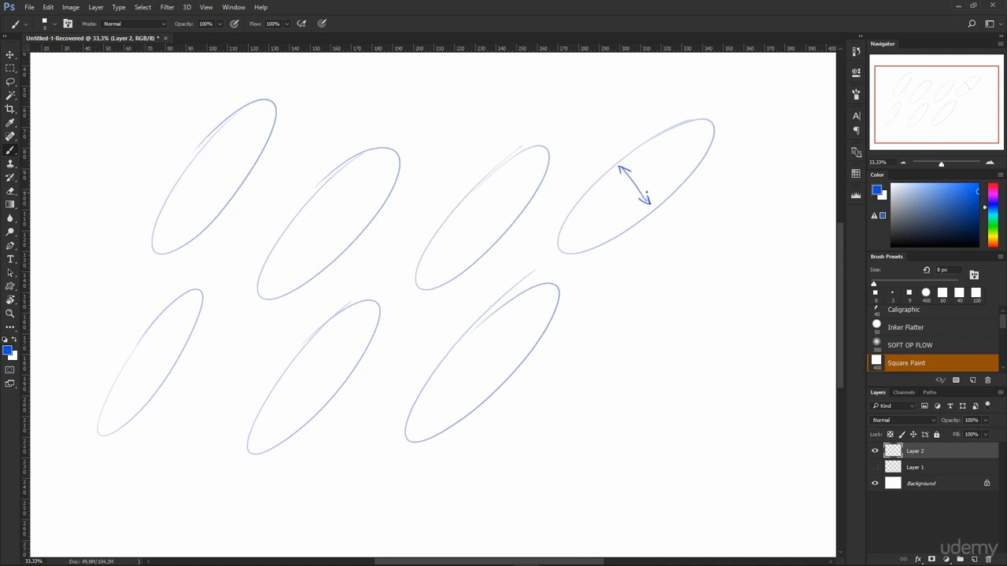
pyautogui.moveTo(587, 360)
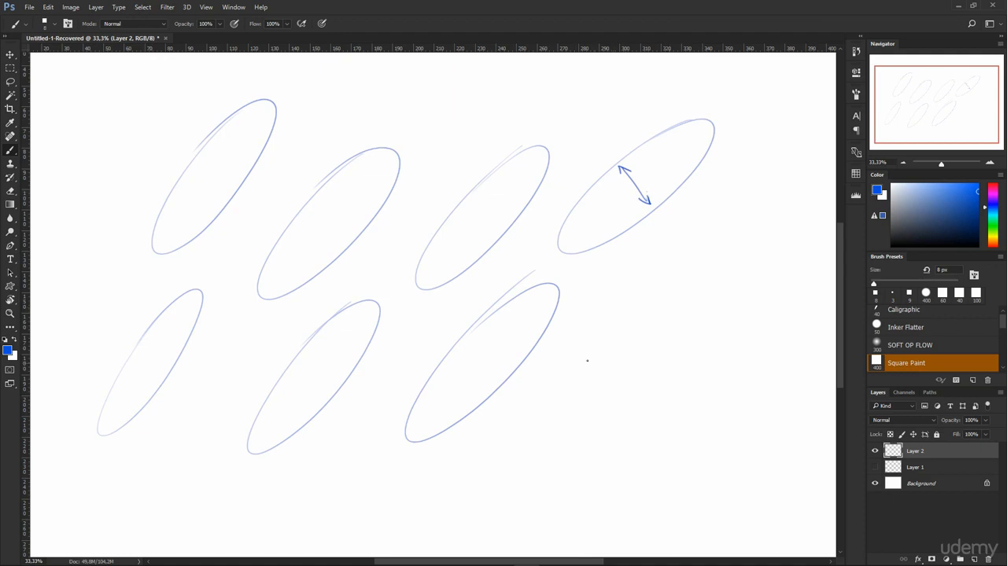
pyautogui.moveTo(643, 286)
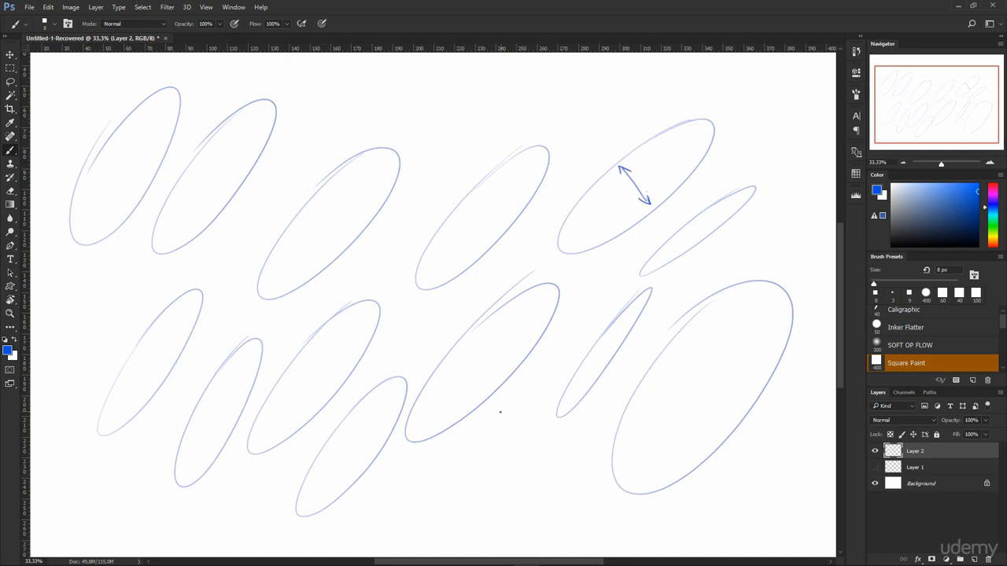
pyautogui.moveTo(683, 412)
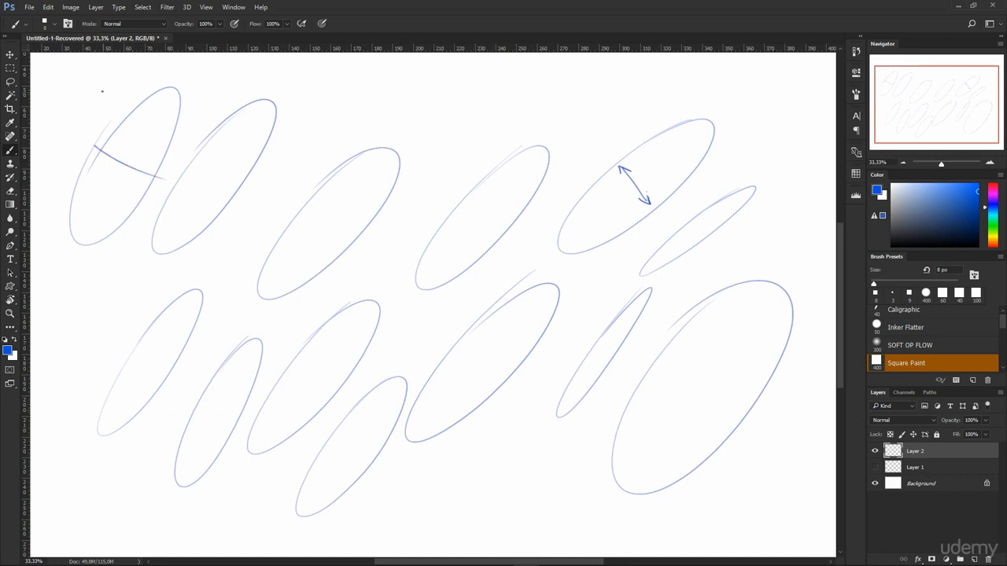
# Step: Mark axes and checks on the ellipses, including the large lower-right one, then add a new layer
pyautogui.moveTo(103, 91); pyautogui.dragTo(126, 102)
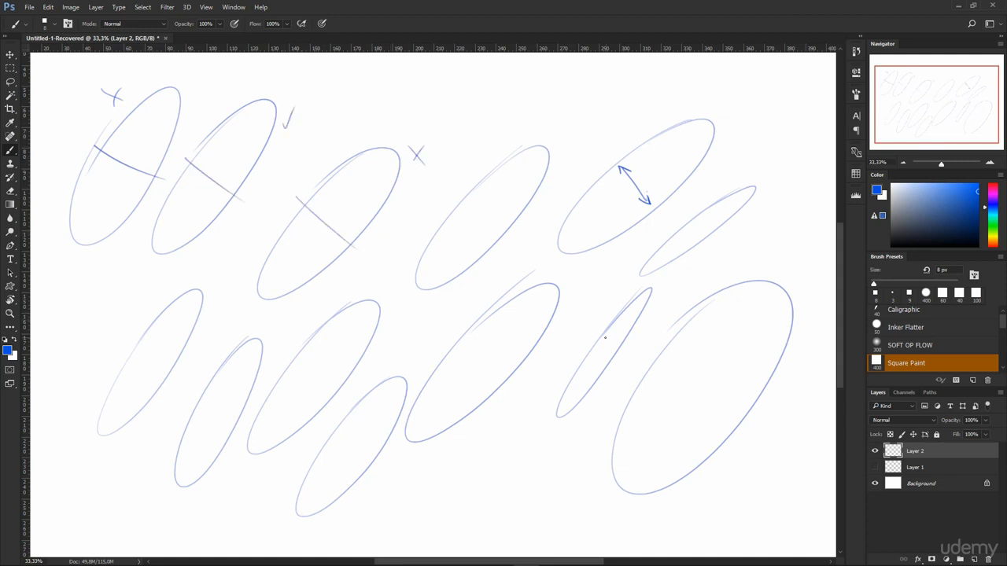
pyautogui.moveTo(441, 197); pyautogui.dragTo(519, 268)
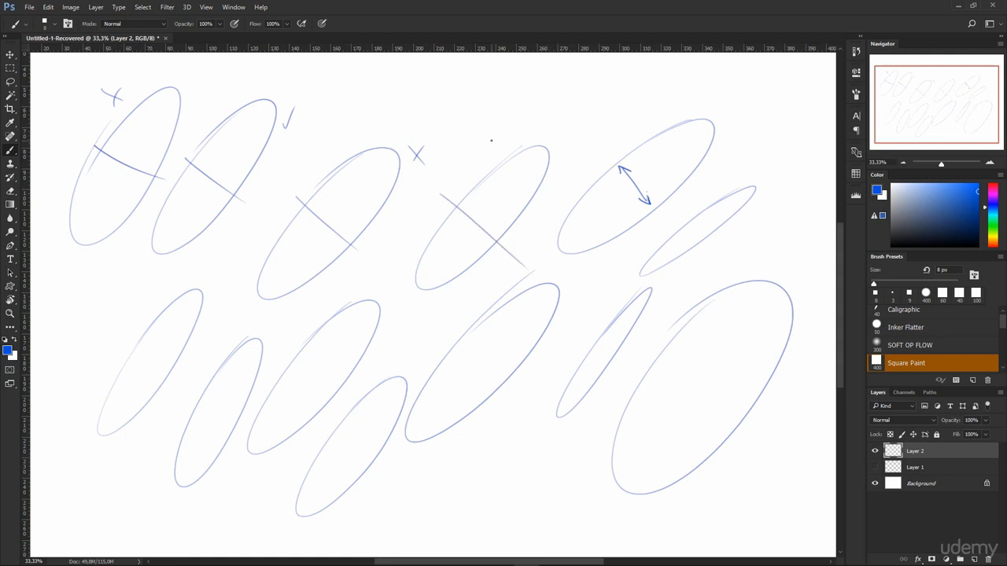
pyautogui.moveTo(492, 144); pyautogui.dragTo(516, 136)
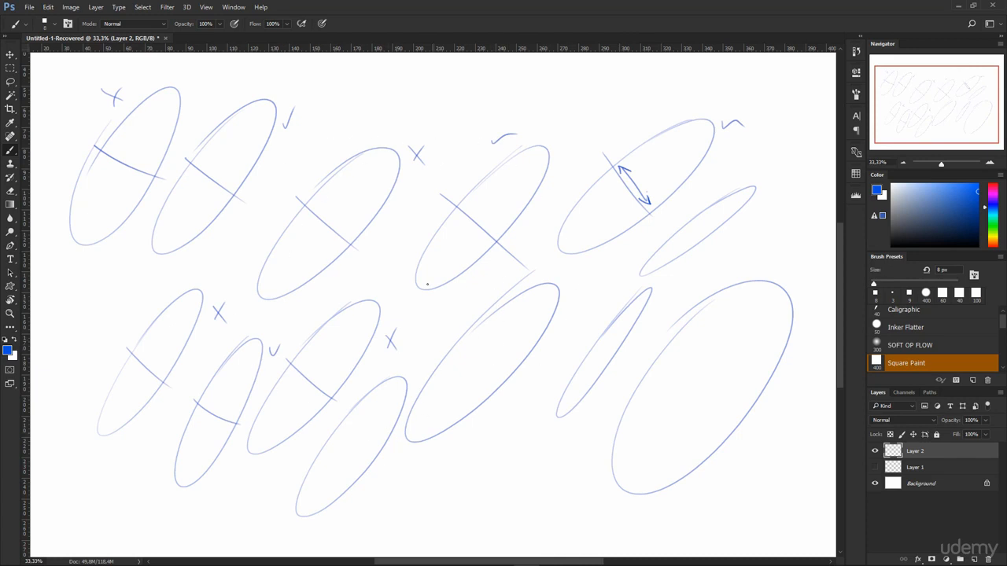
pyautogui.moveTo(322, 433); pyautogui.dragTo(386, 472)
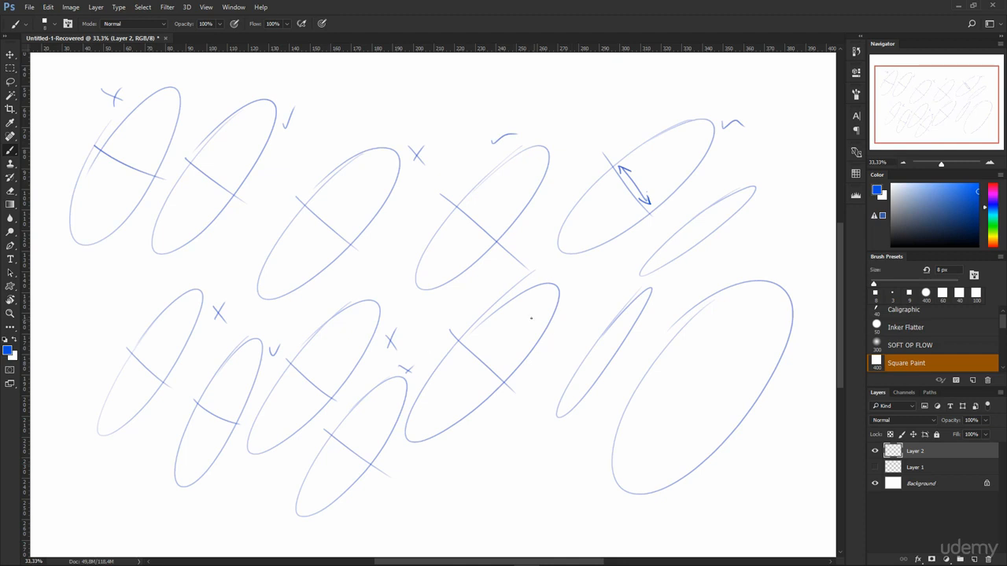
pyautogui.moveTo(600, 302)
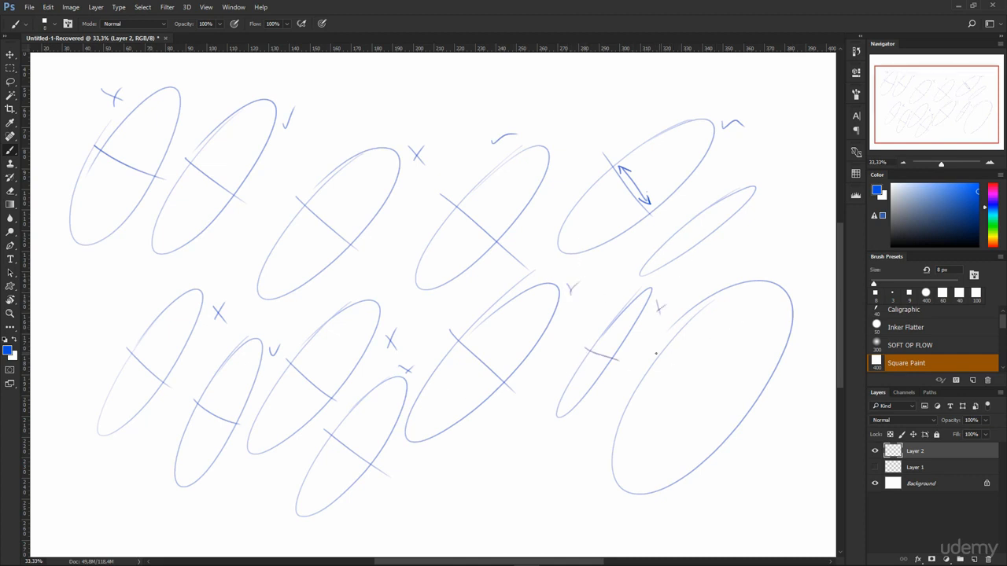
pyautogui.moveTo(655, 352); pyautogui.dragTo(779, 421)
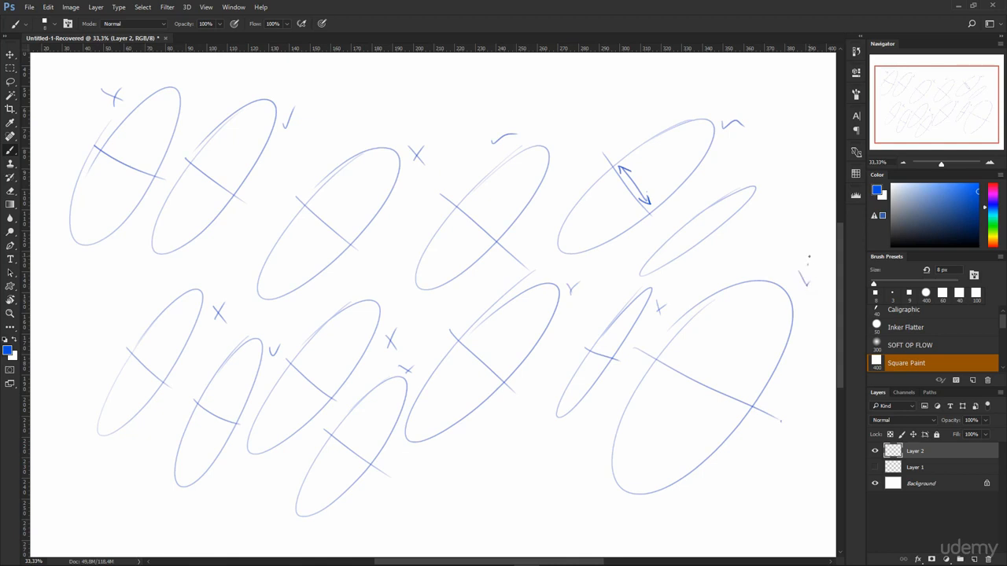
pyautogui.click(874, 451)
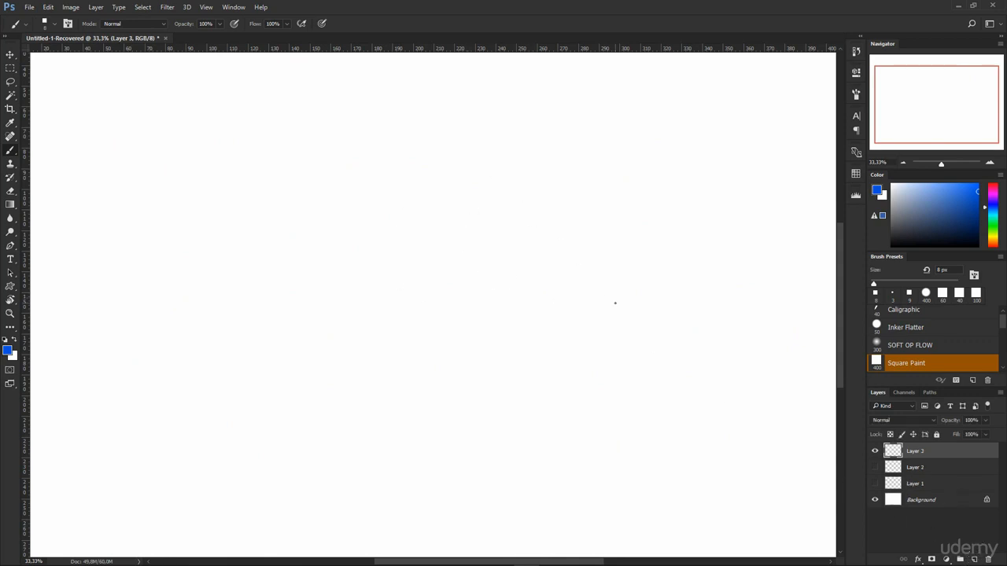
pyautogui.moveTo(243, 231)
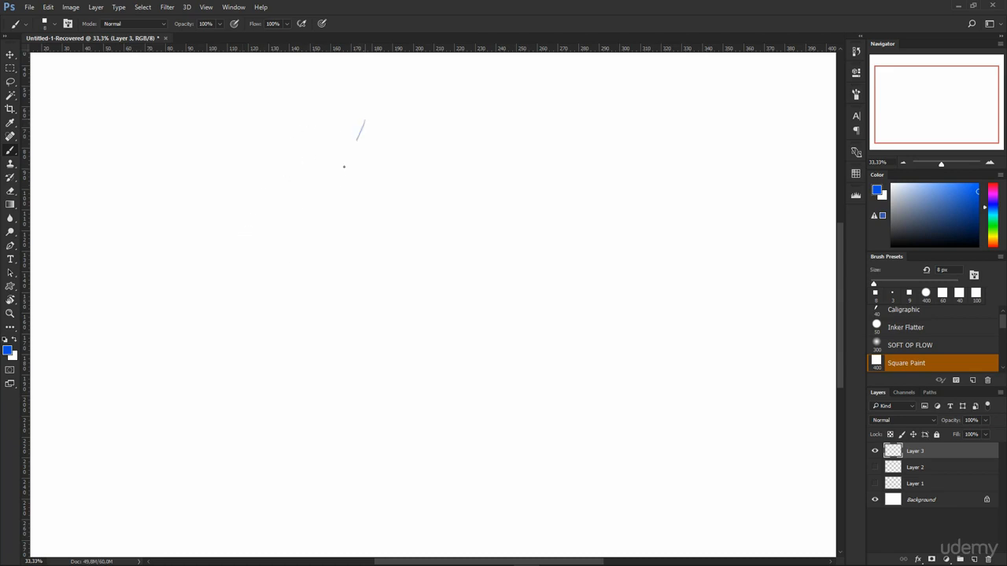
pyautogui.moveTo(362, 122); pyautogui.dragTo(231, 436)
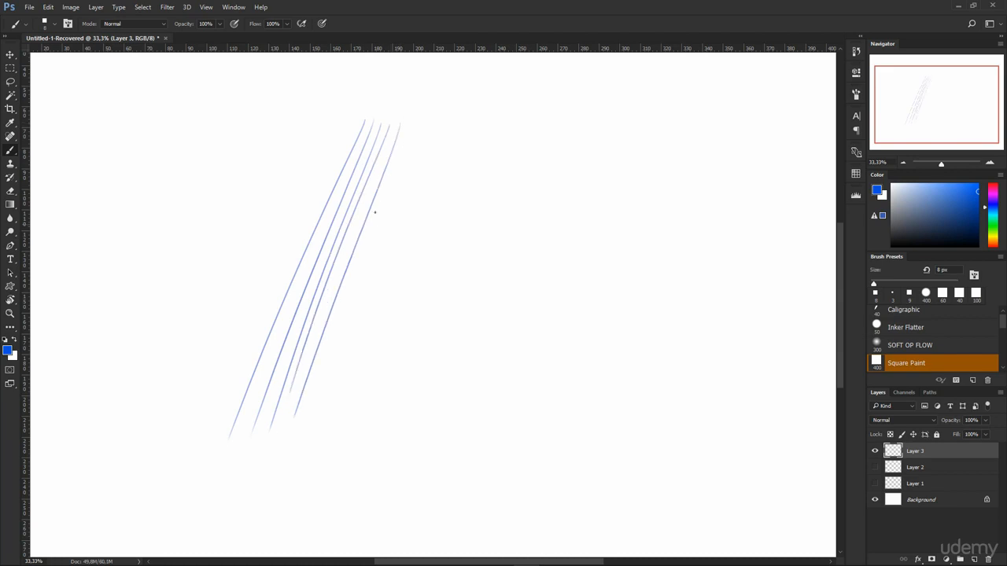
pyautogui.moveTo(431, 130); pyautogui.dragTo(334, 405)
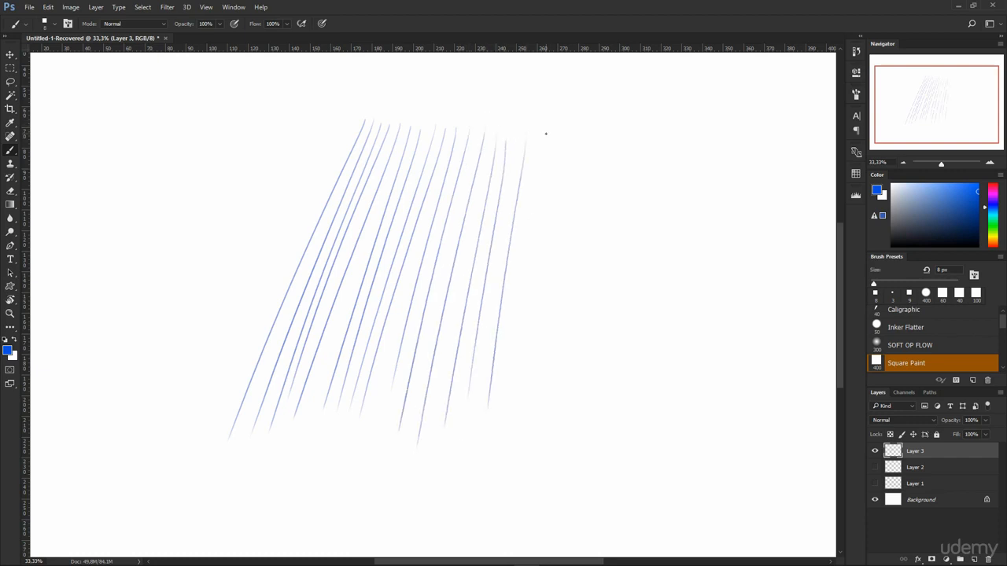
pyautogui.moveTo(546, 134); pyautogui.dragTo(573, 218)
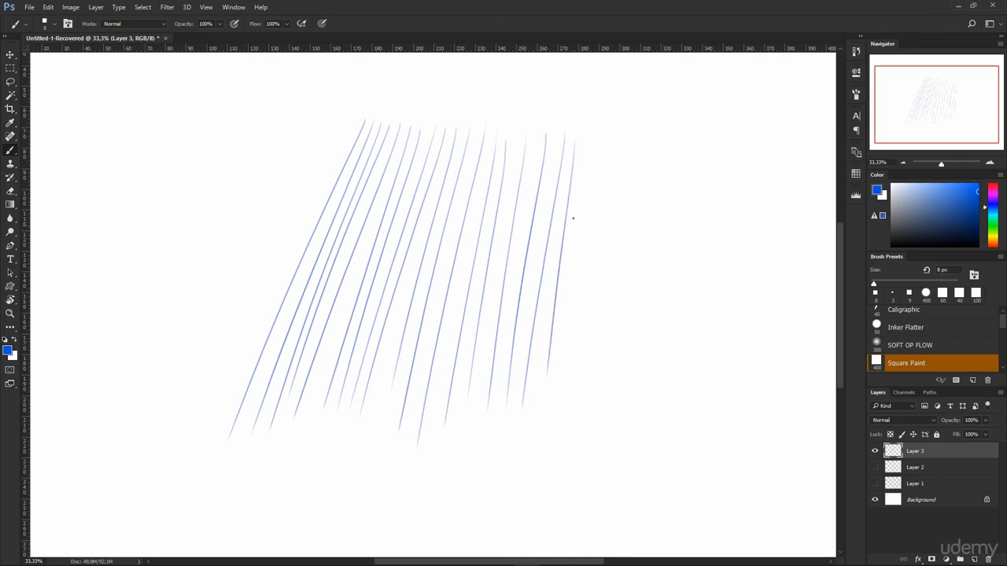
pyautogui.moveTo(598, 141); pyautogui.dragTo(582, 334)
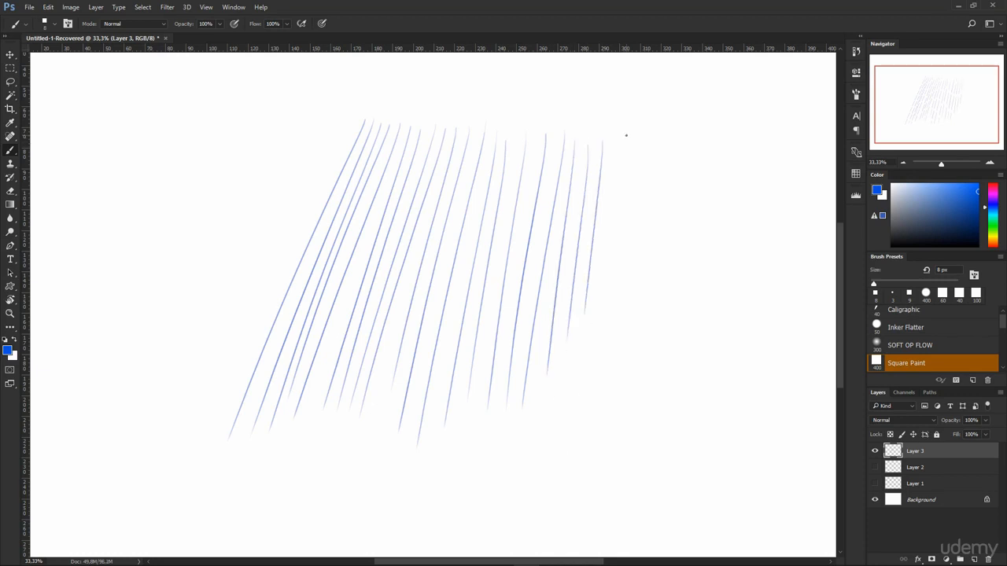
pyautogui.moveTo(626, 136); pyautogui.dragTo(637, 379)
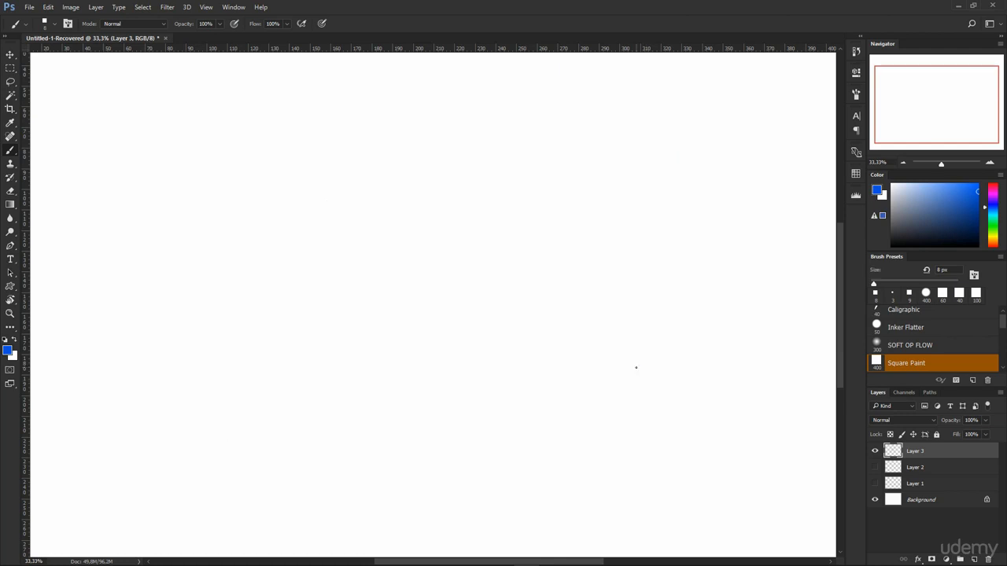
pyautogui.moveTo(128, 434); pyautogui.dragTo(318, 160)
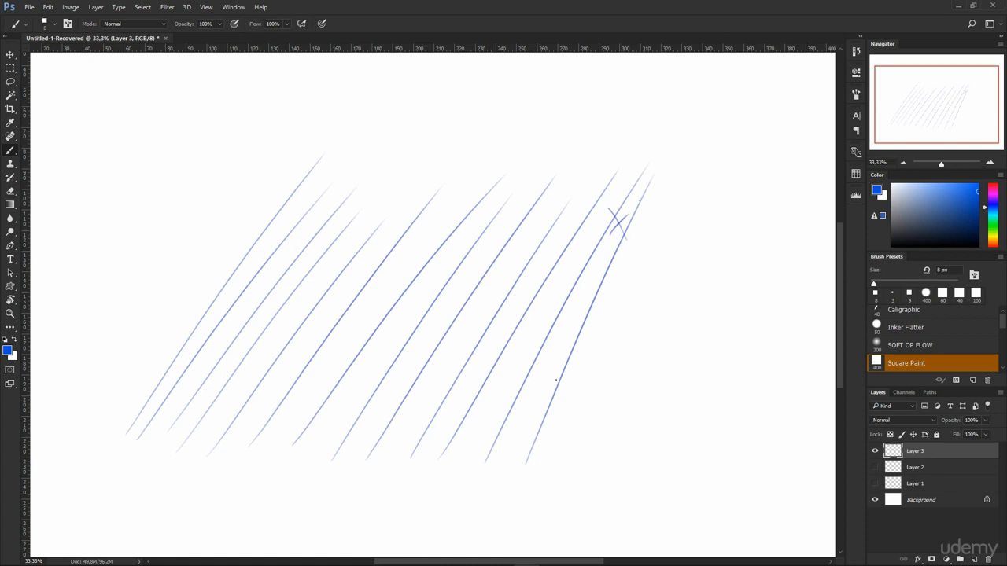
pyautogui.moveTo(196, 403)
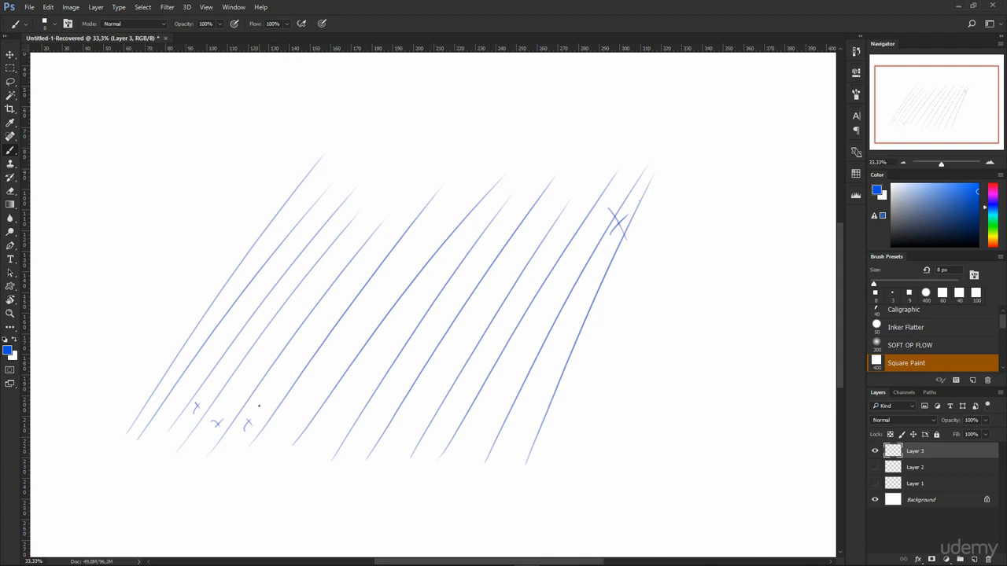
pyautogui.moveTo(516, 345)
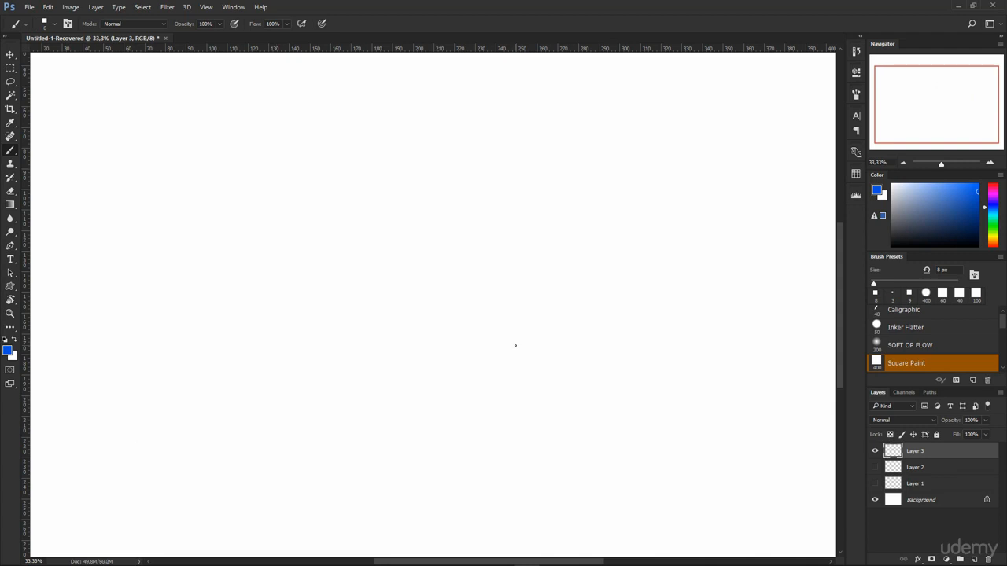
pyautogui.moveTo(94, 360)
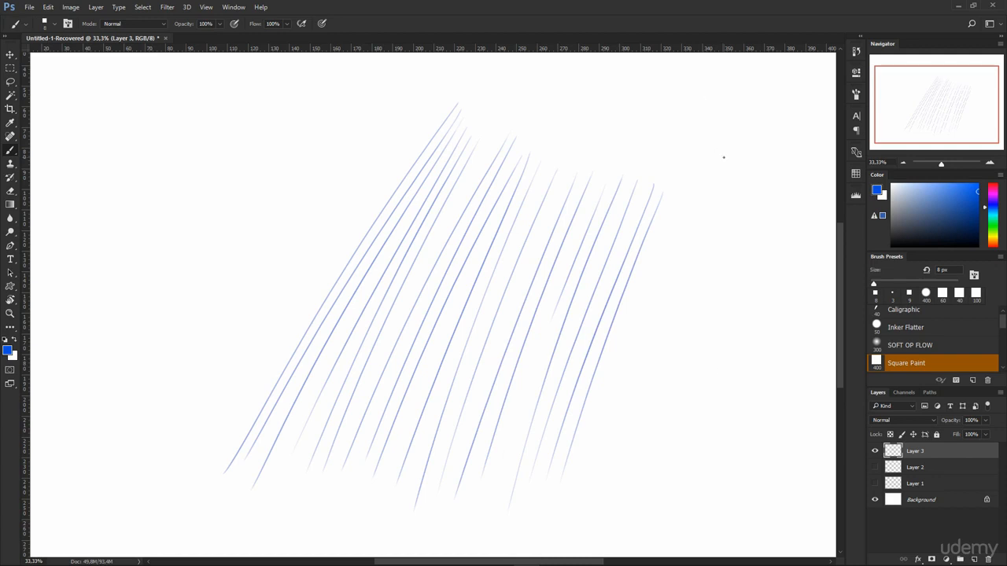
pyautogui.moveTo(886, 423)
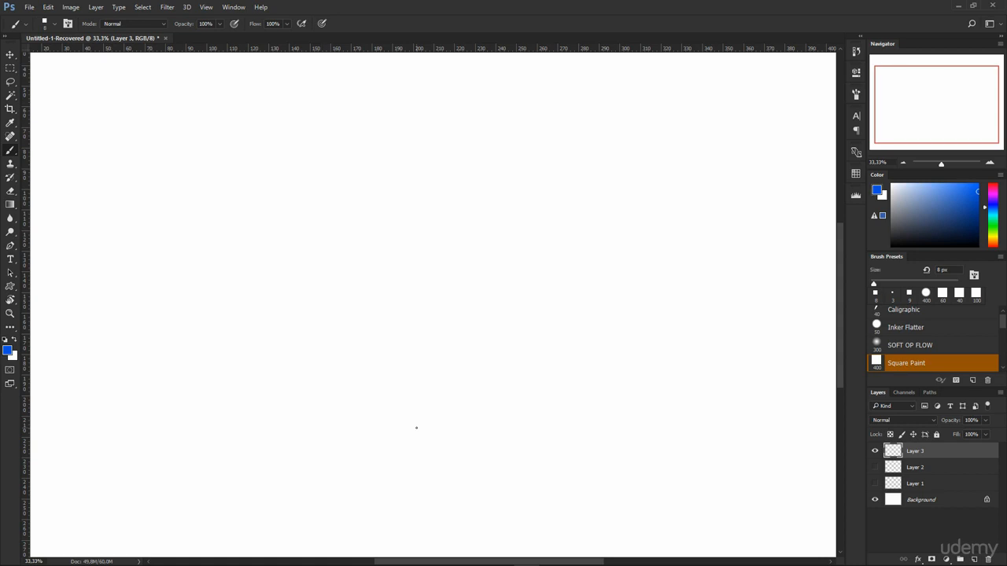
# Step: Brush a curving demonstration stroke, then place target dots on a new Layer 4
pyautogui.moveTo(393, 274); pyautogui.dragTo(376, 425)
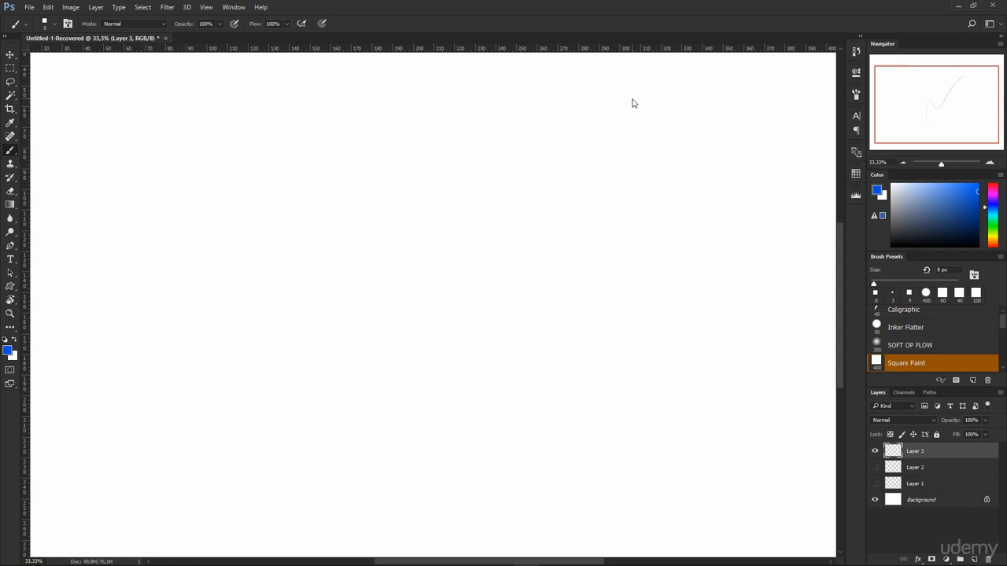
pyautogui.moveTo(357, 429); pyautogui.dragTo(582, 193)
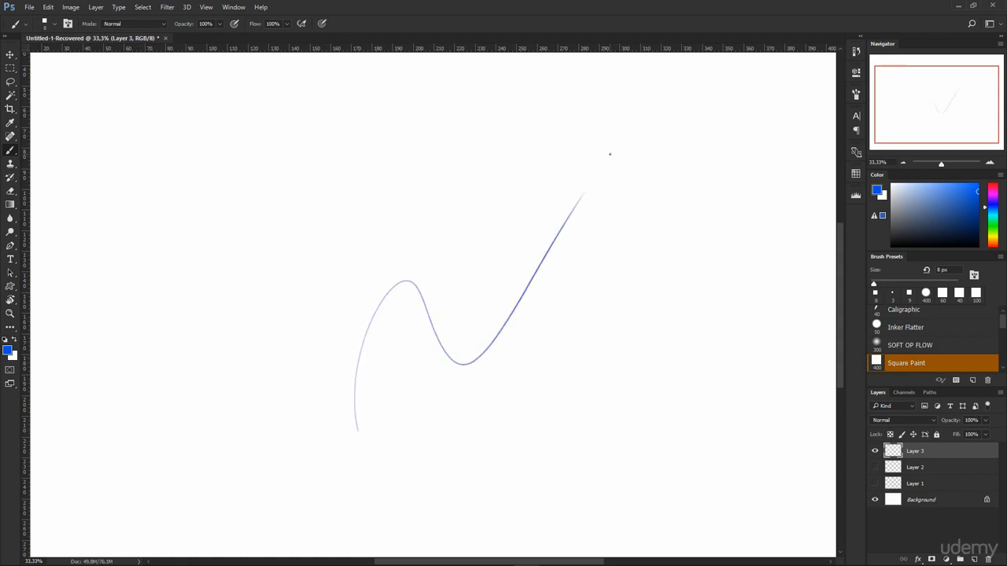
pyautogui.click(875, 450)
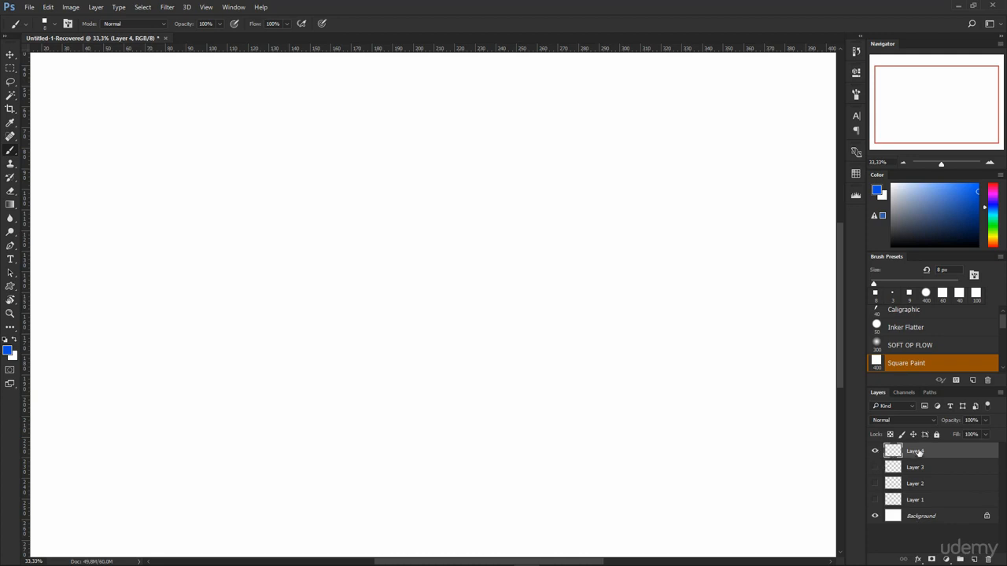
pyautogui.click(300, 158)
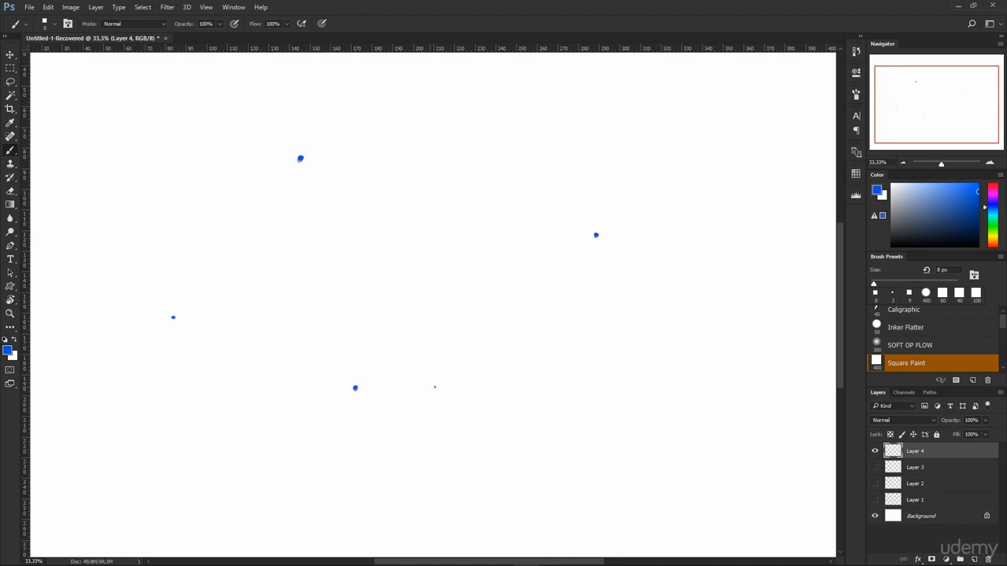
pyautogui.click(584, 407)
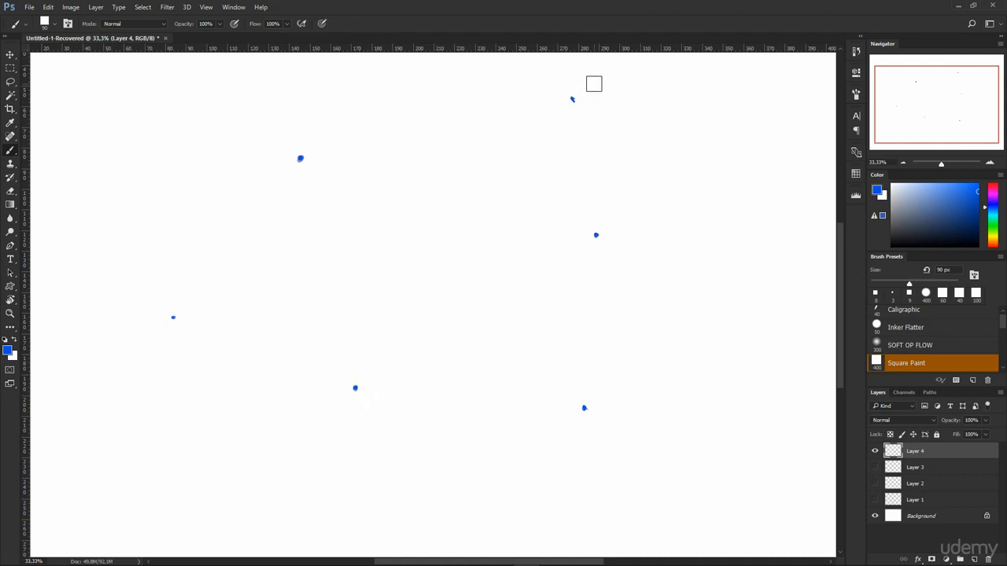
pyautogui.moveTo(475, 234)
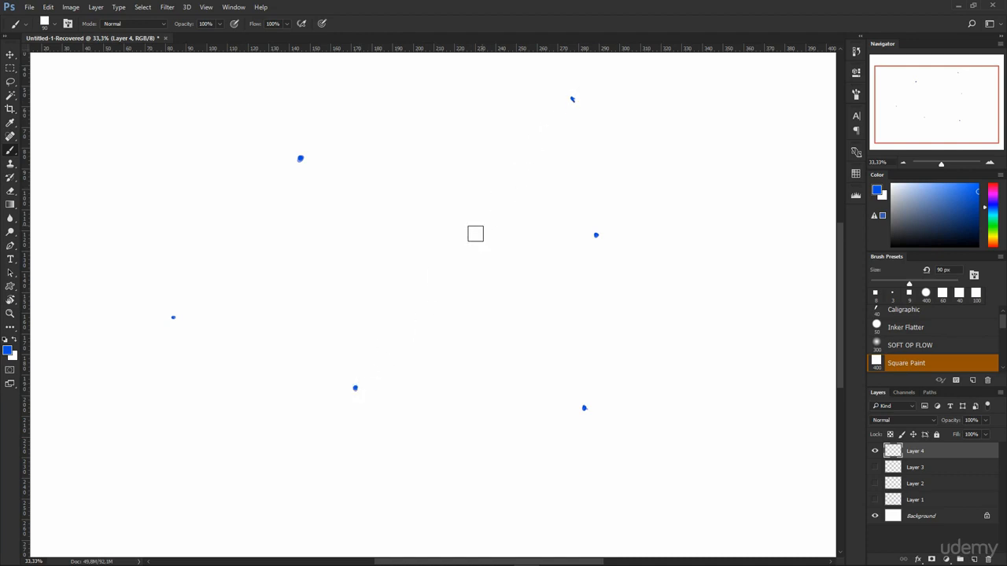
pyautogui.moveTo(572, 109)
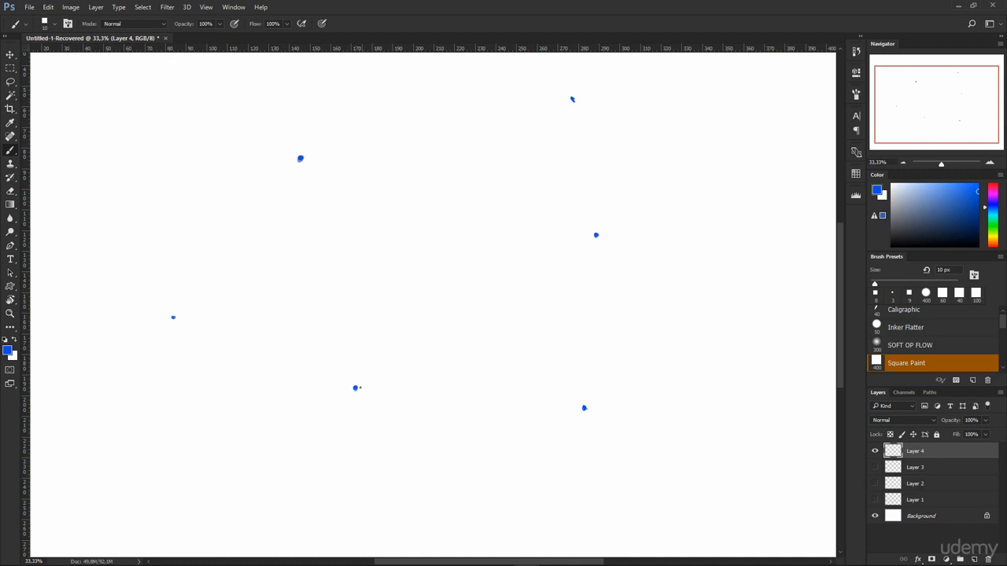
pyautogui.moveTo(356, 387); pyautogui.dragTo(572, 100)
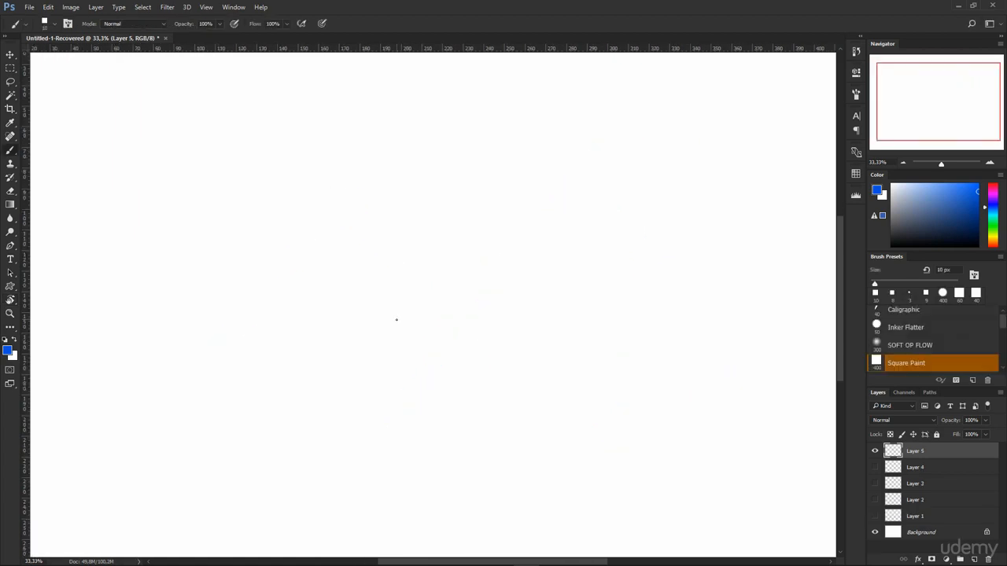
pyautogui.moveTo(154, 354)
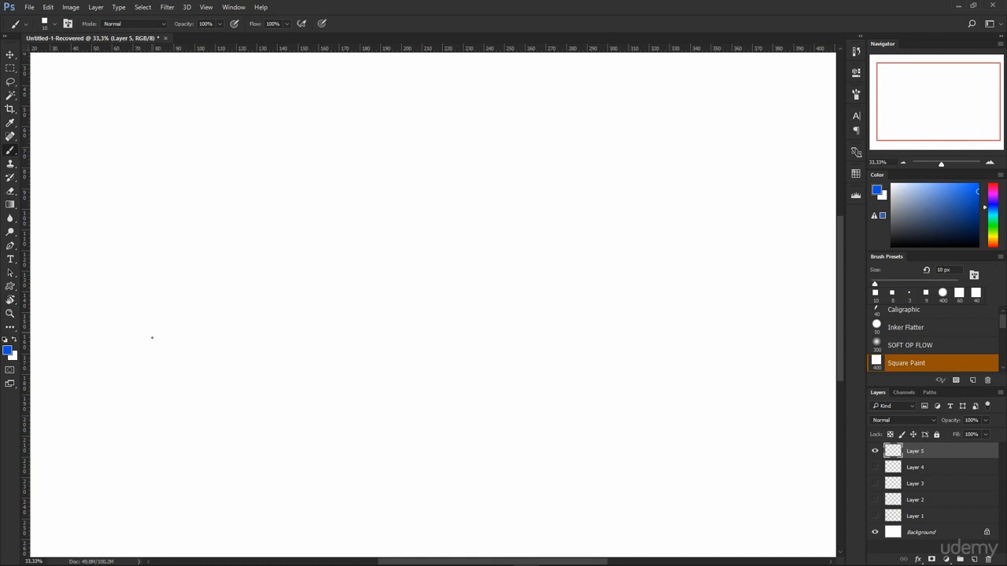
pyautogui.moveTo(163, 363)
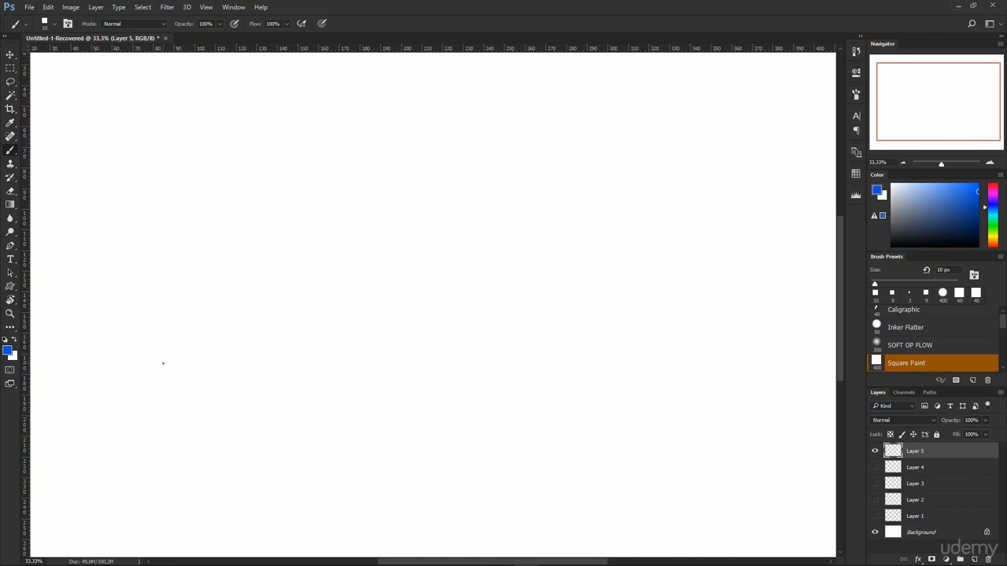
pyautogui.moveTo(165, 237)
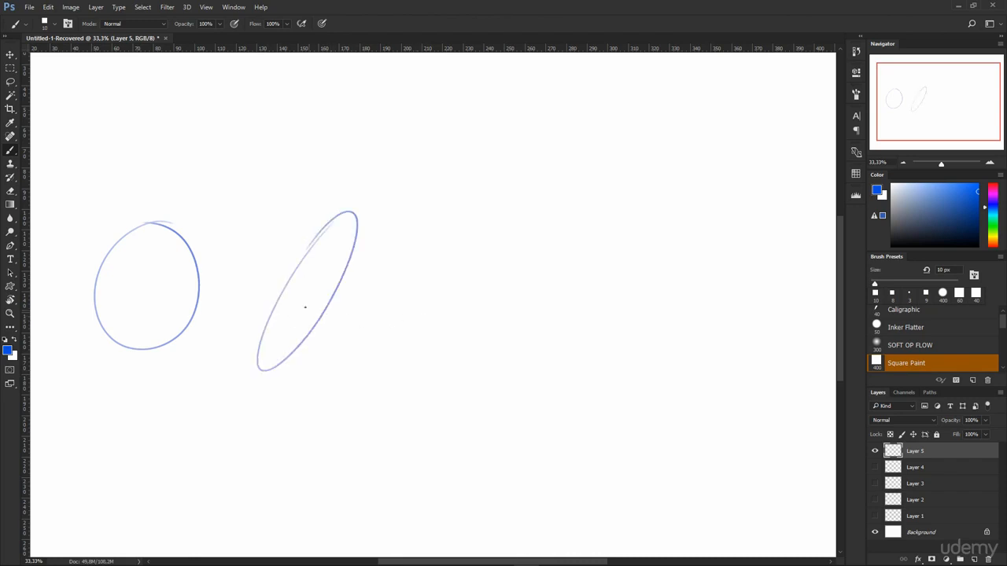
# Step: Brush the axis across the summary ellipse and join two dots with a straight line
pyautogui.moveTo(273, 273); pyautogui.dragTo(342, 322)
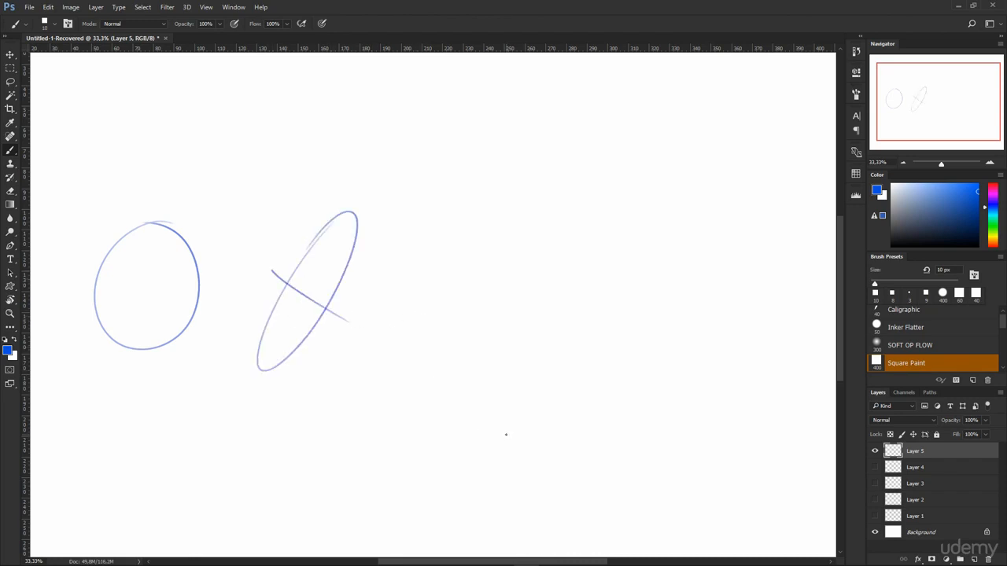
pyautogui.moveTo(471, 242)
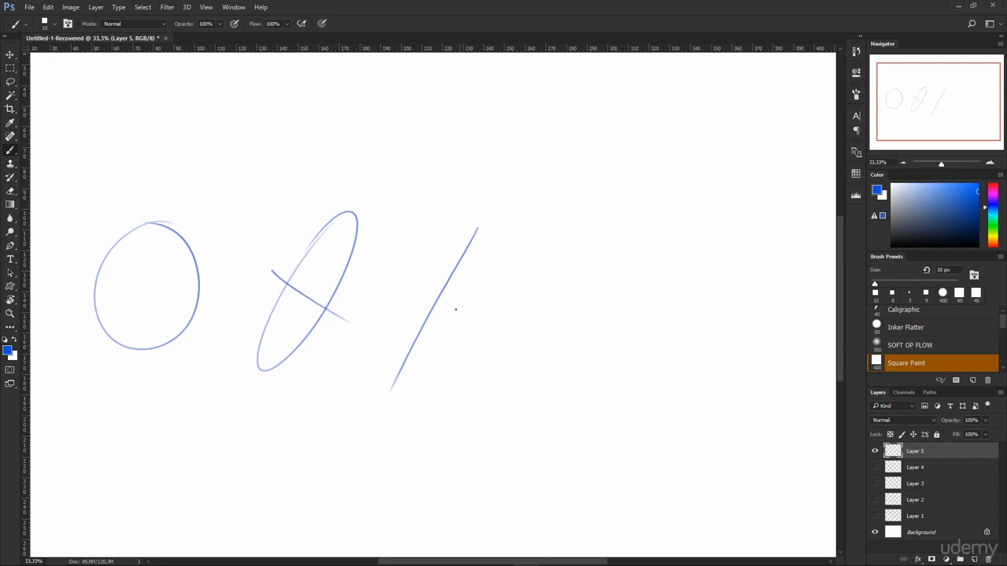
pyautogui.moveTo(624, 244)
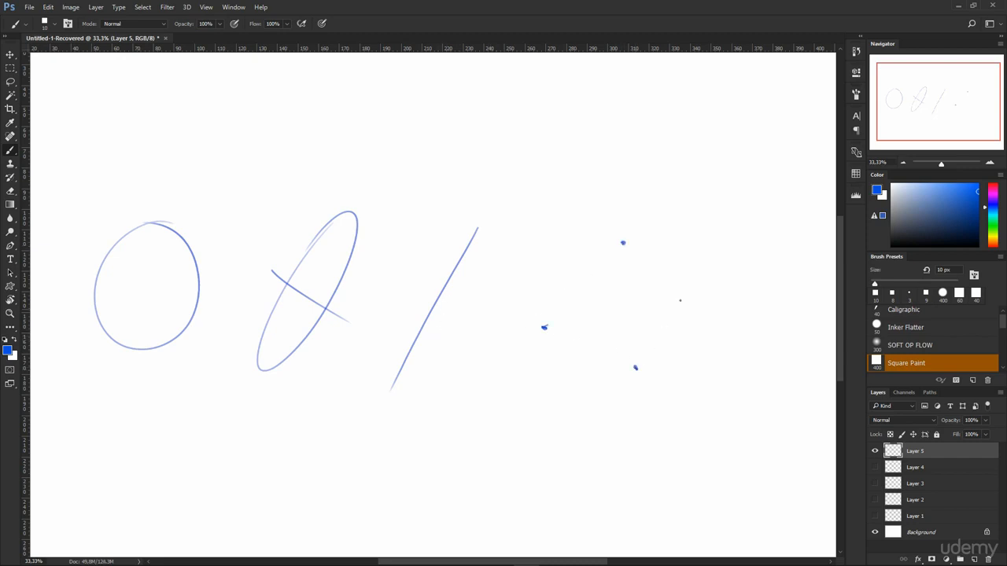
pyautogui.moveTo(544, 327); pyautogui.dragTo(623, 243)
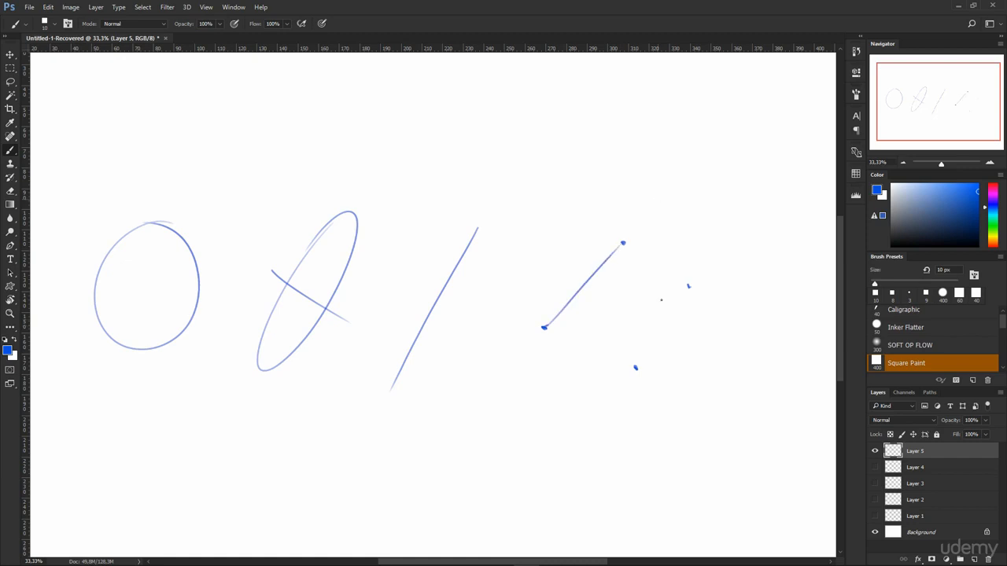